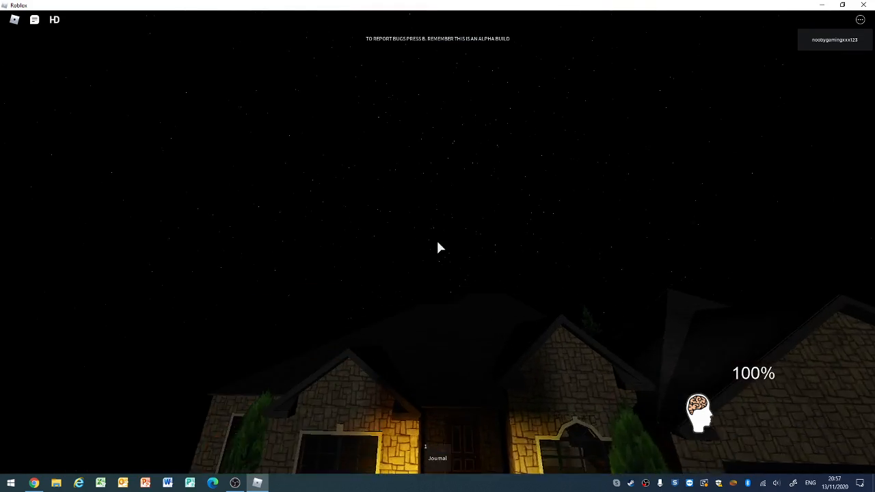
pyautogui.moveTo(438, 247)
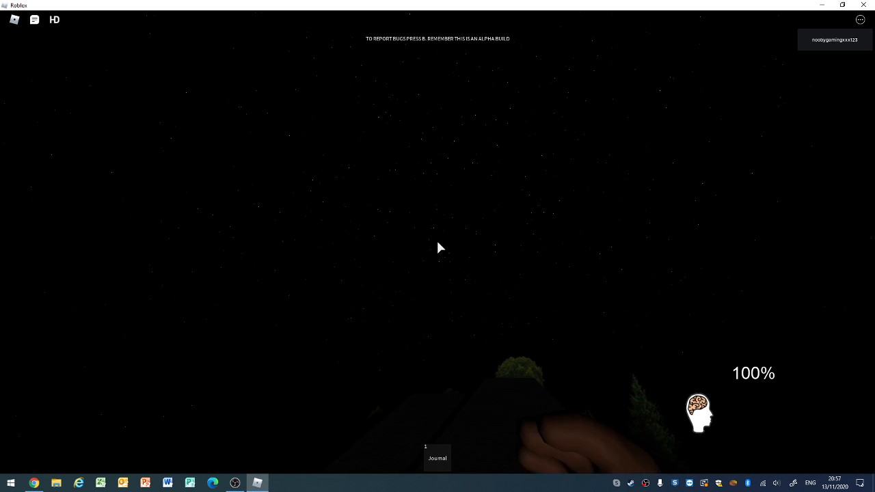